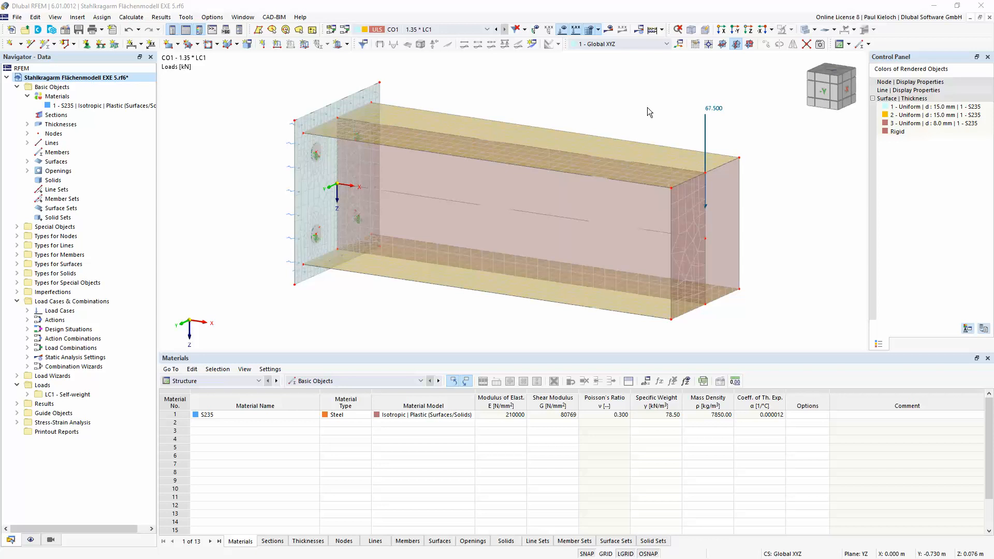
Enable the Nonlinear Material Behavior add-on in the model's Base Data and confirm.
right_click(76, 76)
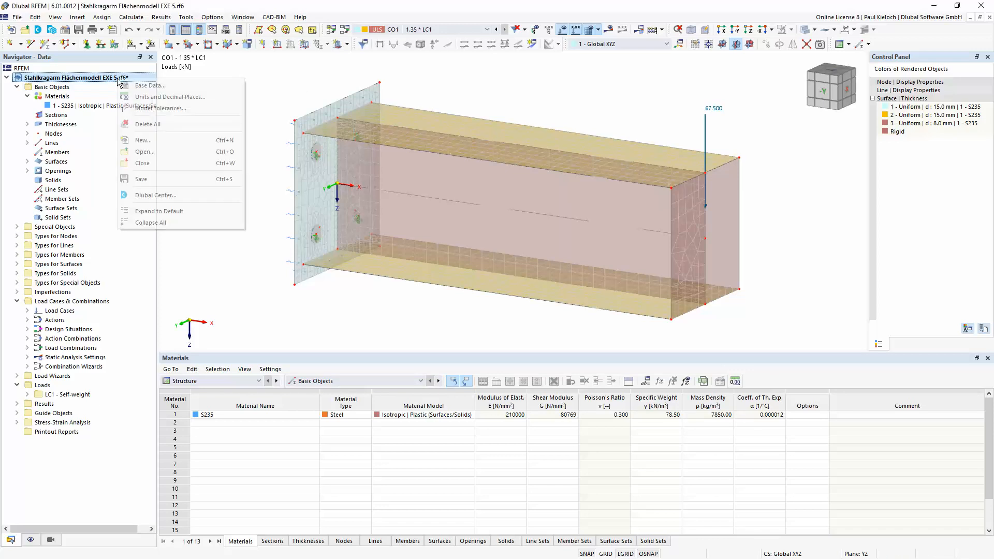
left_click(150, 85)
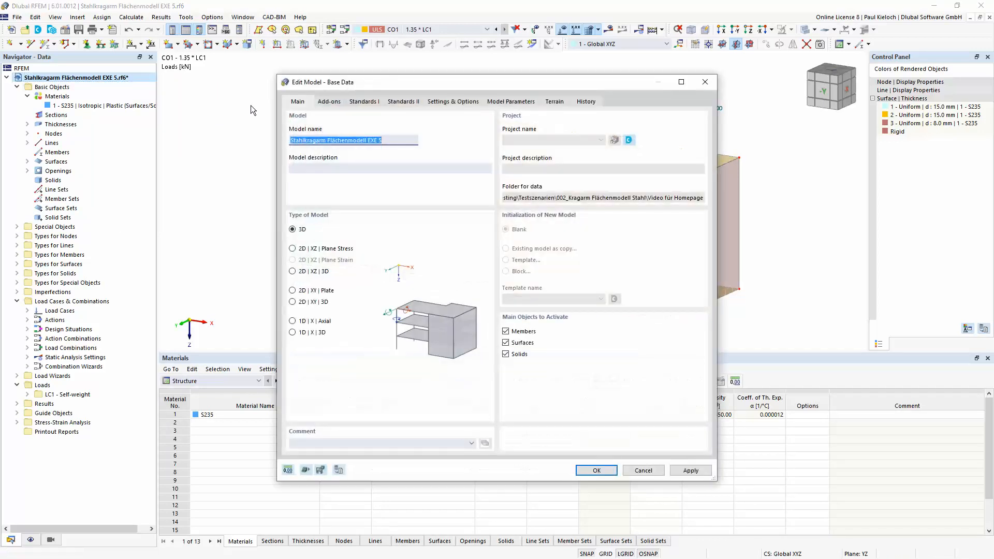
left_click(328, 101)
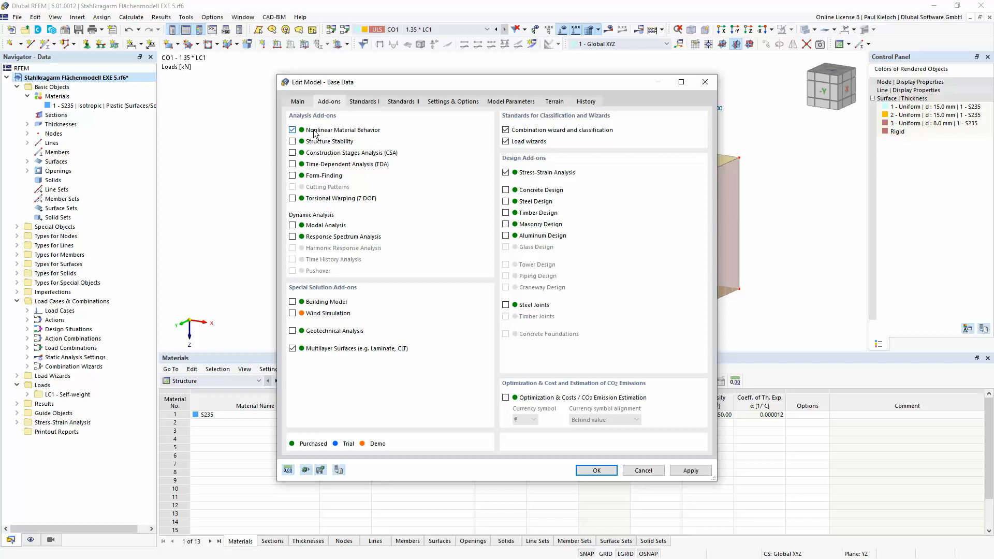
left_click(594, 470)
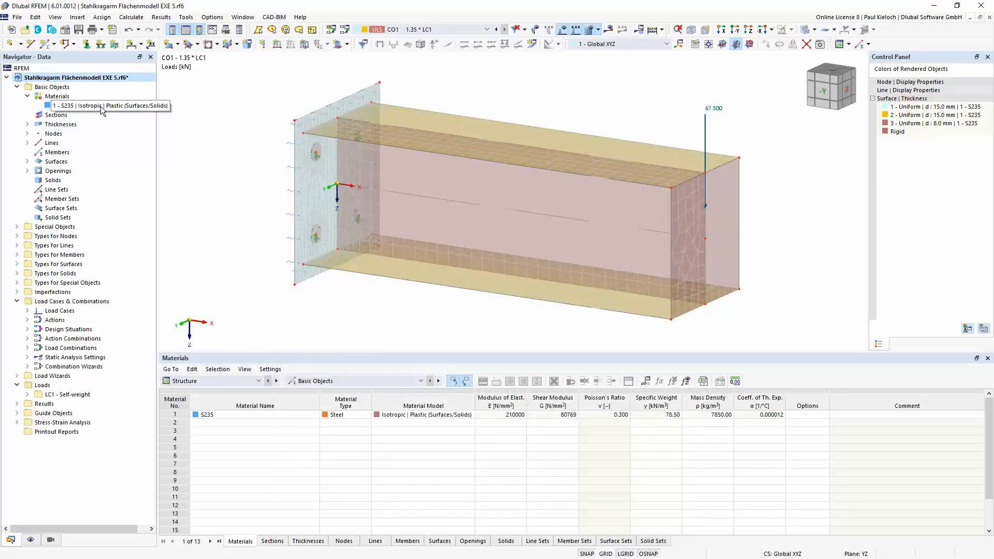
double_click(255, 415)
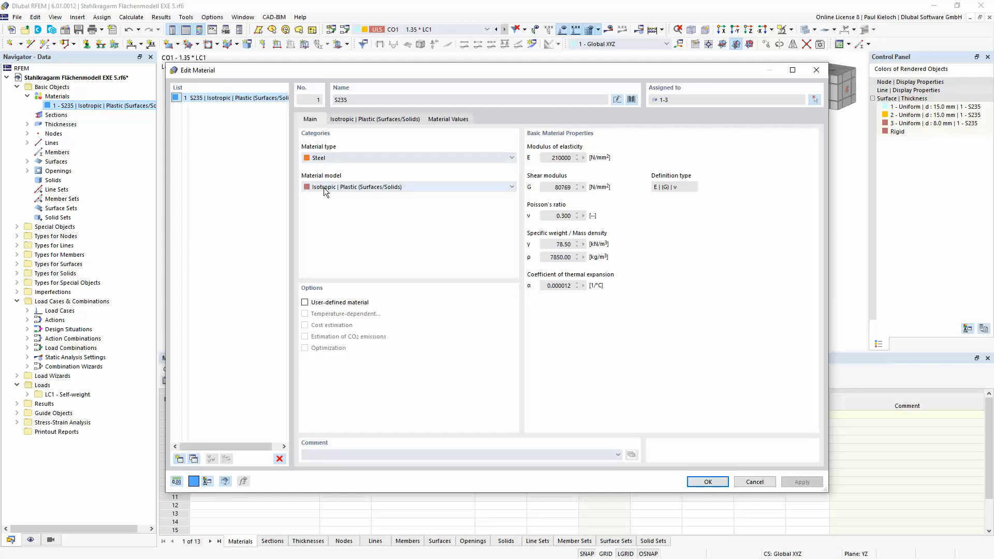
mouse_move(409, 192)
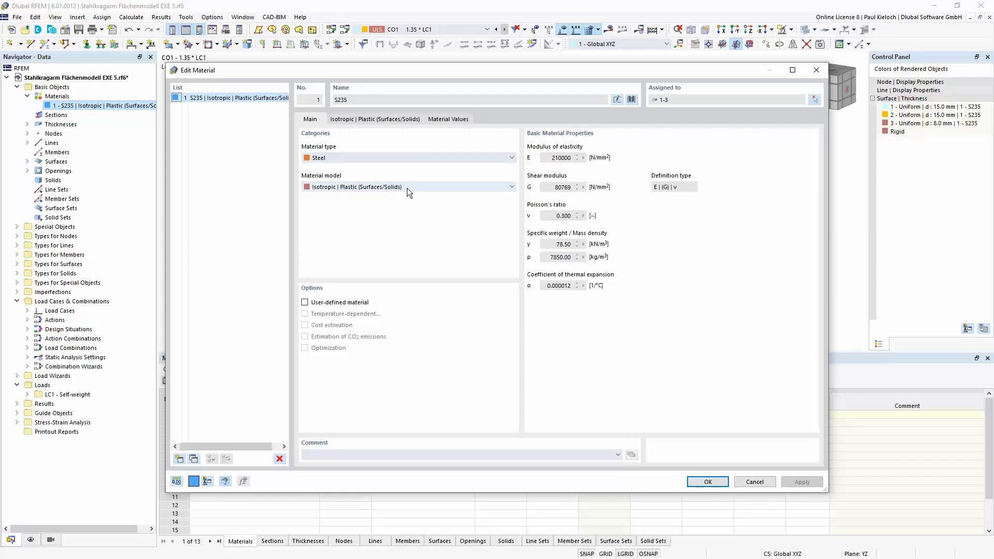
mouse_move(400, 193)
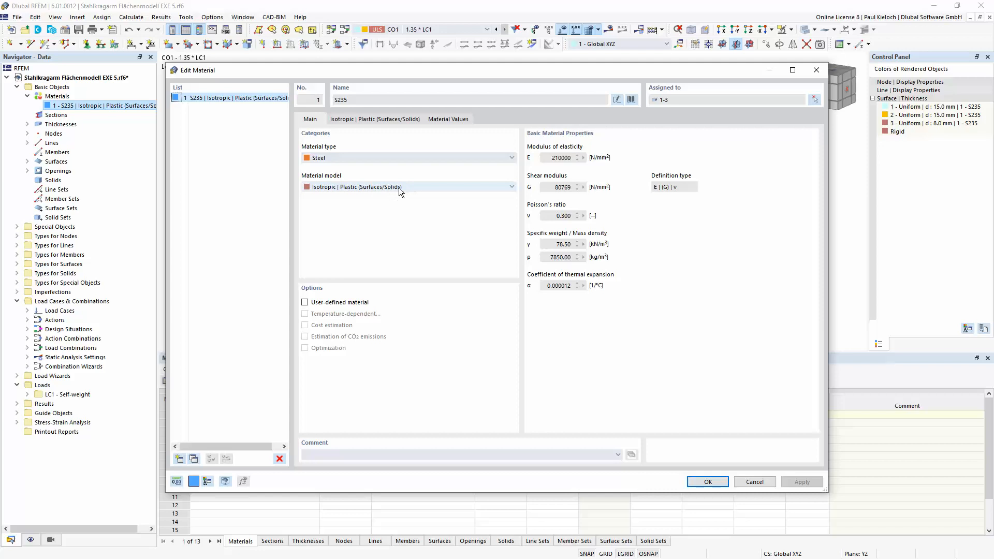
mouse_move(368, 197)
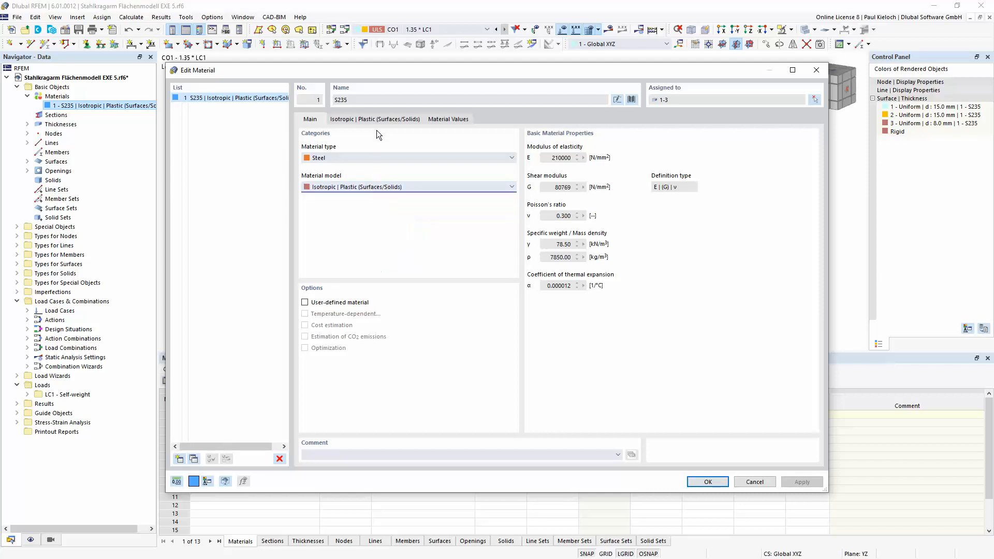
left_click(375, 119)
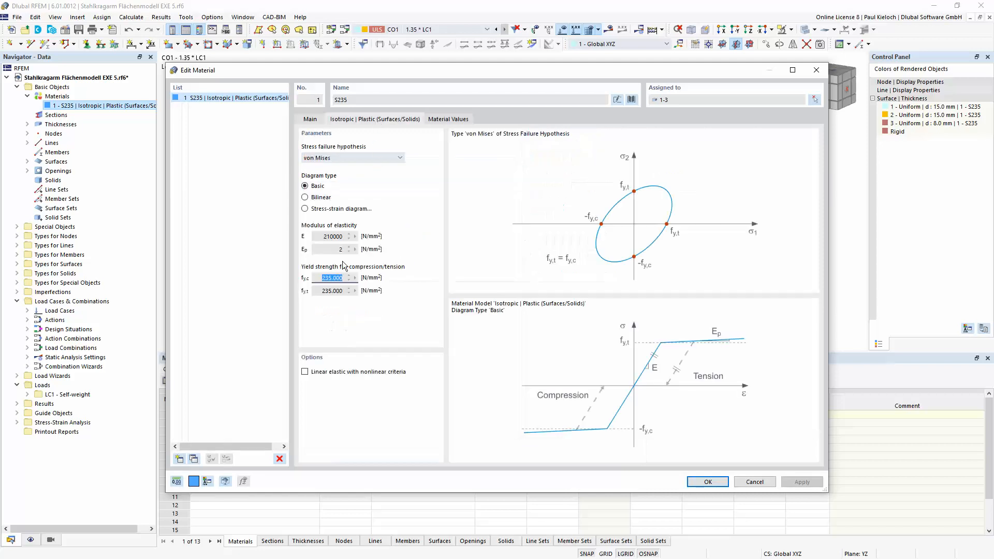
mouse_move(549, 371)
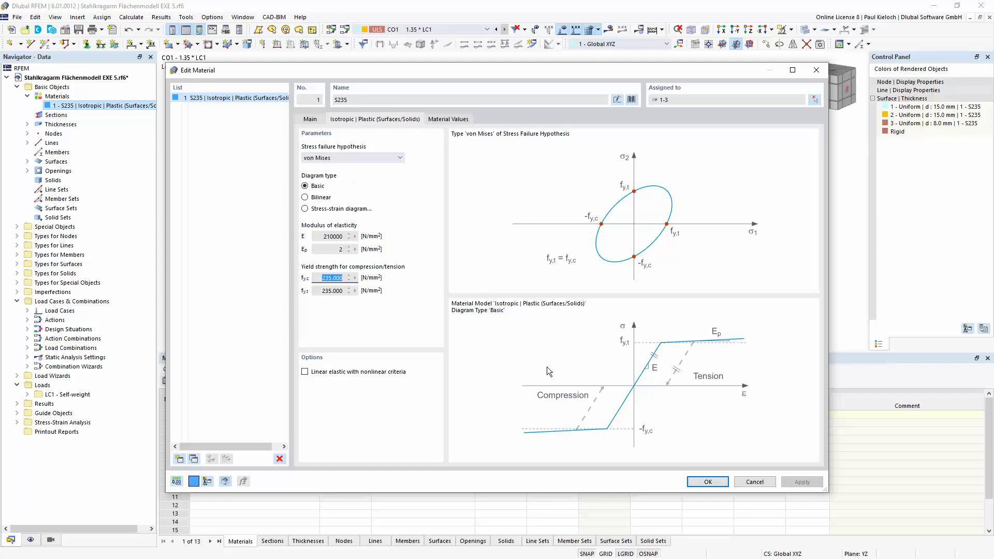
left_click(706, 482)
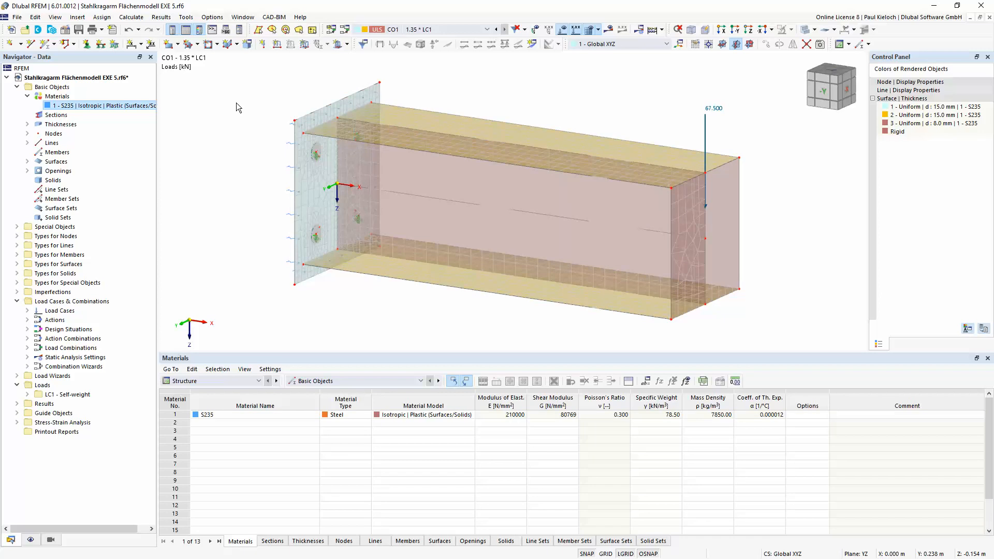
Set surface result smoothing to constant on mesh elements via Calculate > Result Smoothing.
left_click(131, 17)
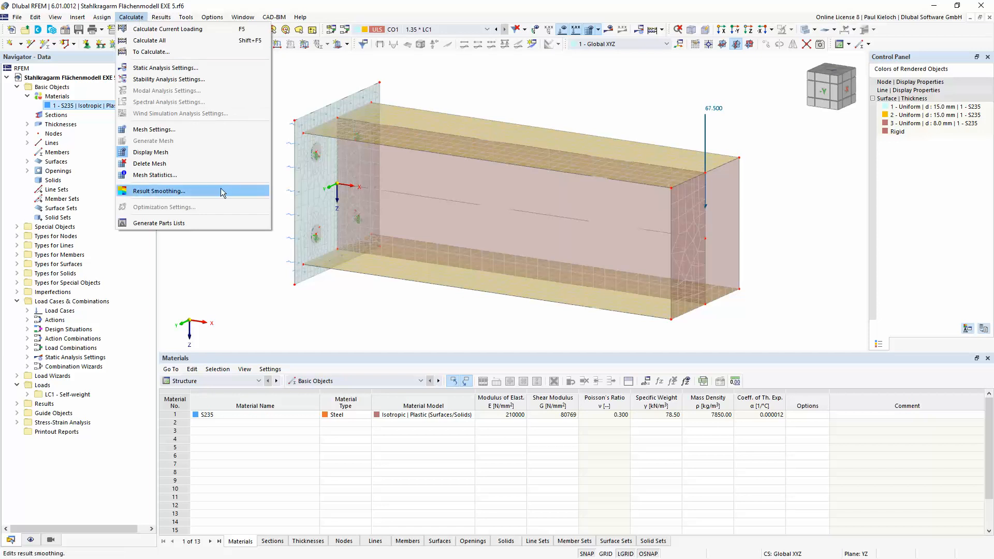
mouse_move(200, 196)
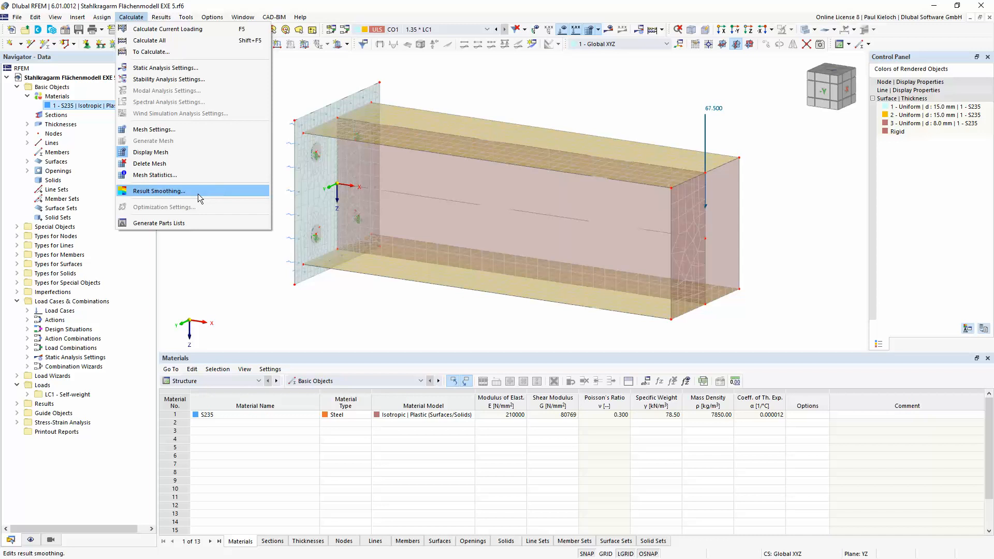
left_click(160, 191)
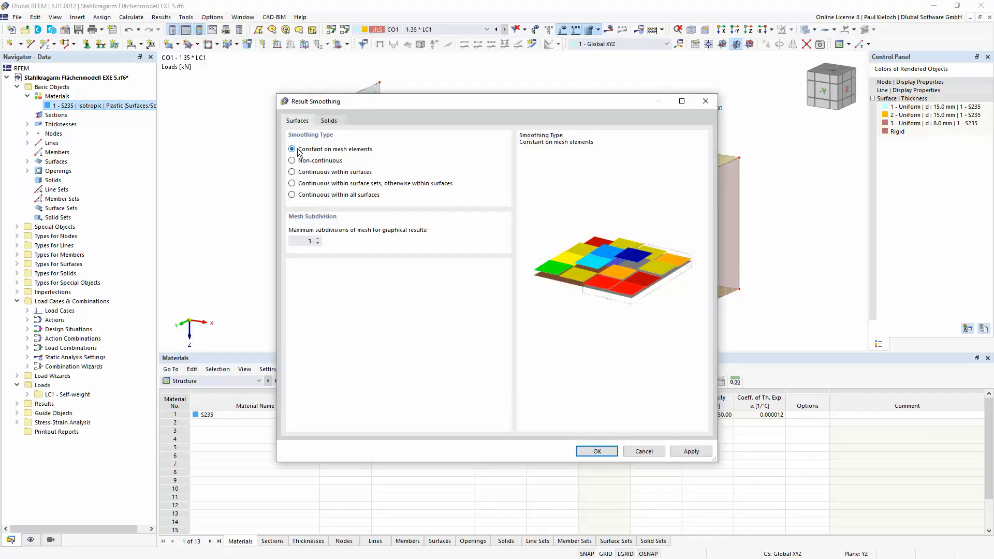
mouse_move(343, 155)
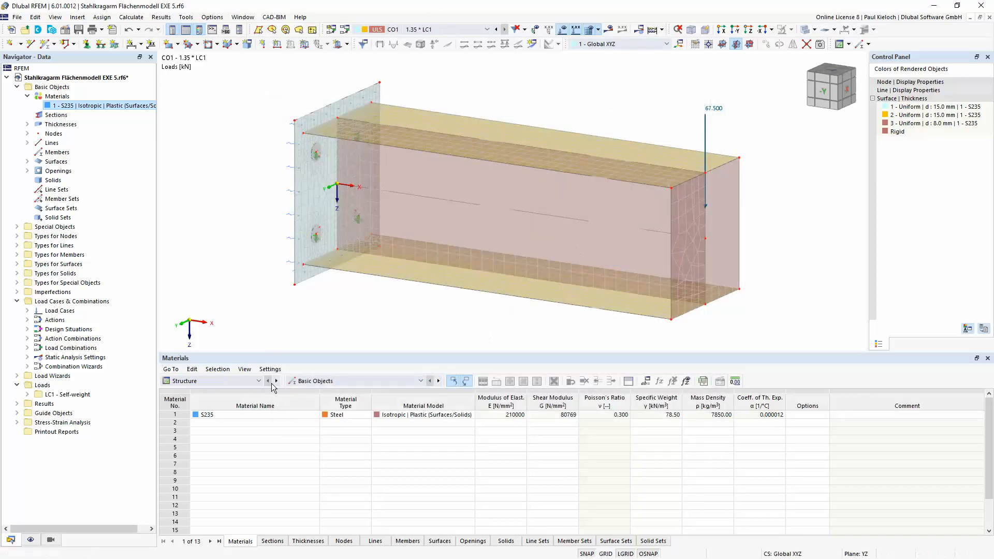
left_click(259, 380)
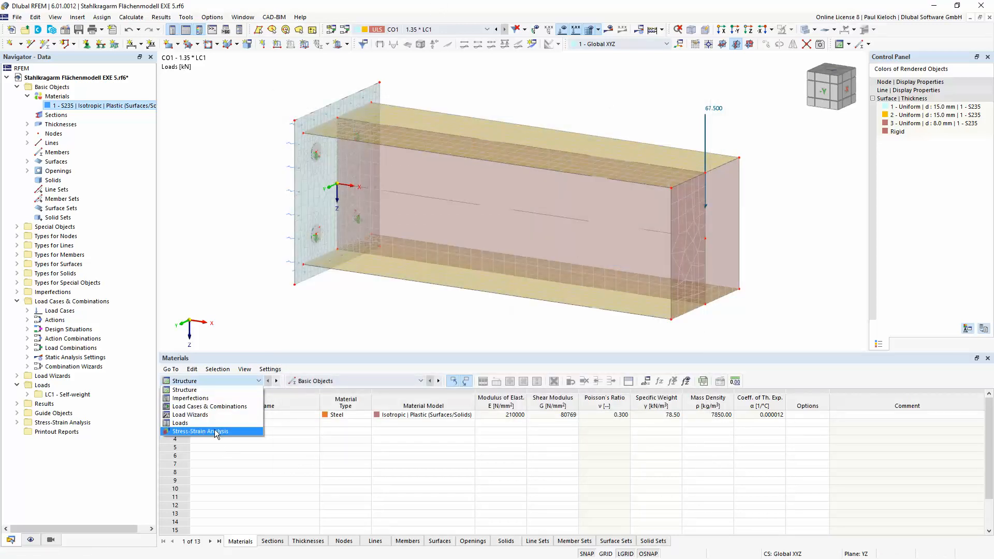